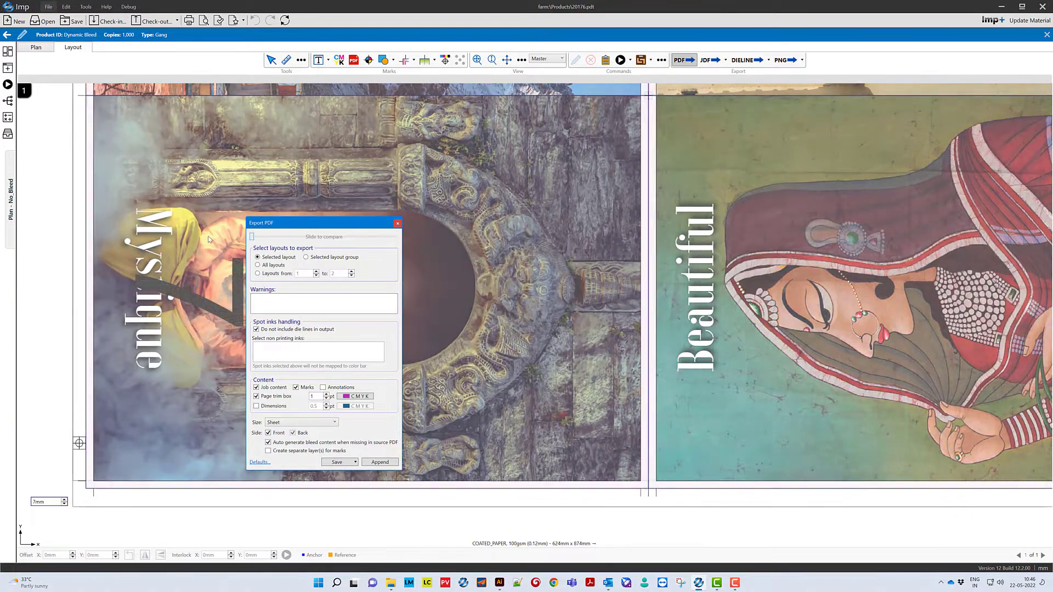
# Turn on 'Auto generate bleed content when missing in source PDF' in the Export PDF settings.
pyautogui.moveTo(252, 236); pyautogui.dragTo(355, 236)
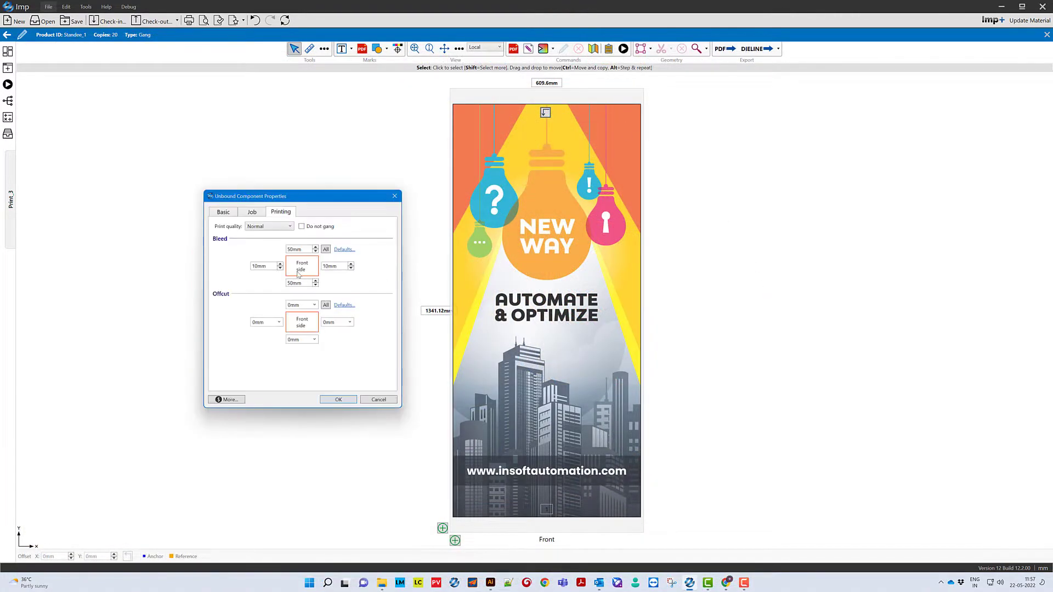
# Give the pole banner 50 mm top and bottom bleed and 10 mm left and right.
pyautogui.click(334, 265)
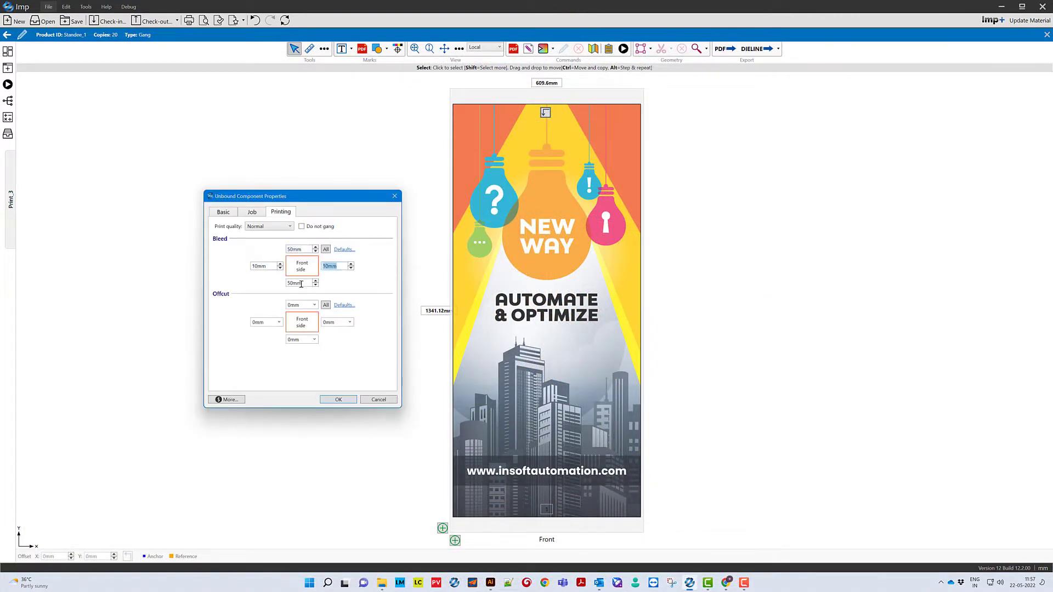